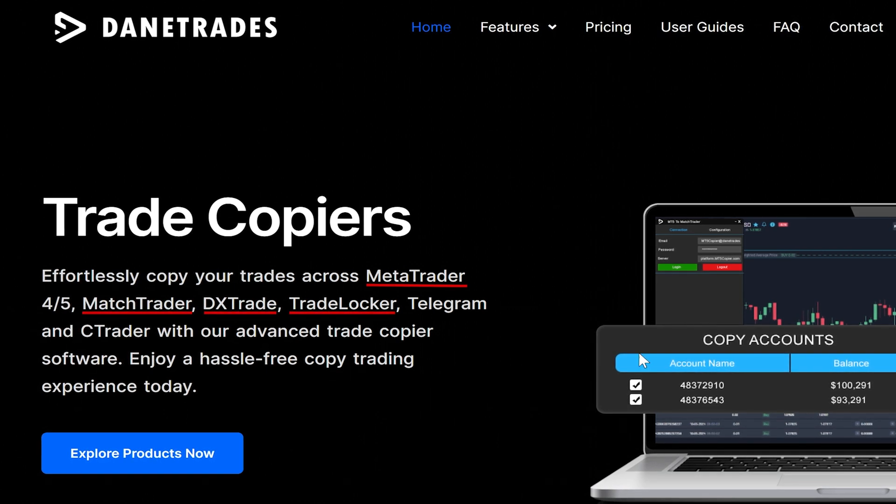
Step: Scroll to Start Copying Today and switch the pricing plans to yearly billing
{"action": "scroll", "scroll_direction": "down", "scroll_amount": 3}
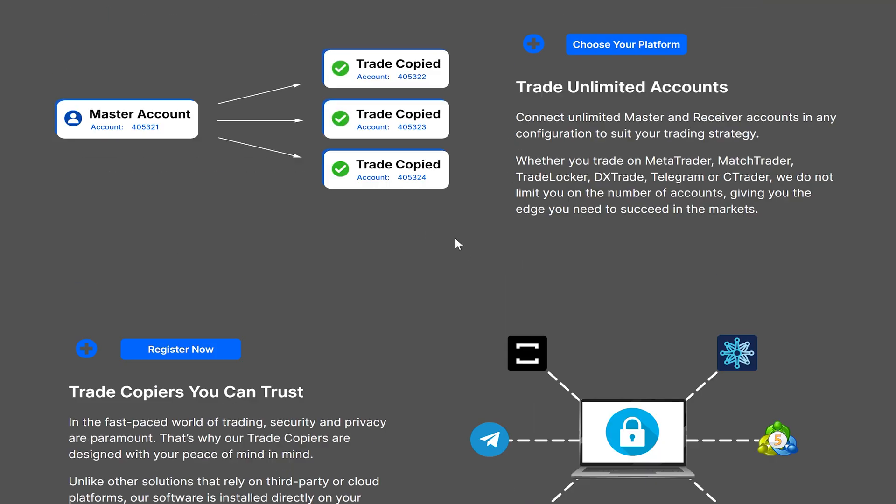
{"action": "scroll", "scroll_direction": "down", "scroll_amount": 3}
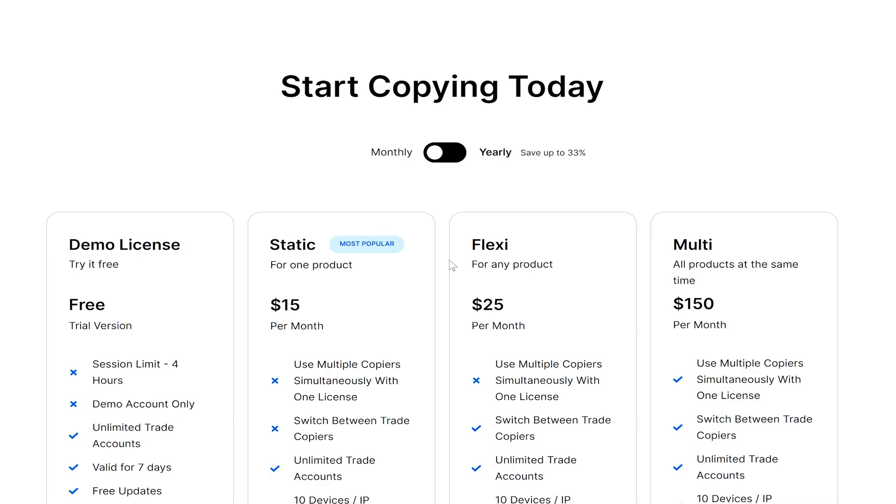
{"action": "scroll", "scroll_direction": "down", "scroll_amount": 3}
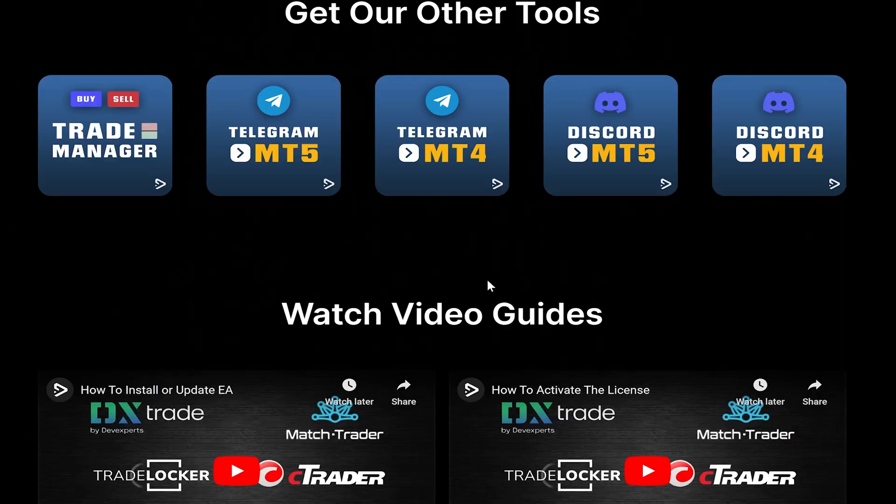
{"action": "scroll", "scroll_direction": "down", "scroll_amount": 3}
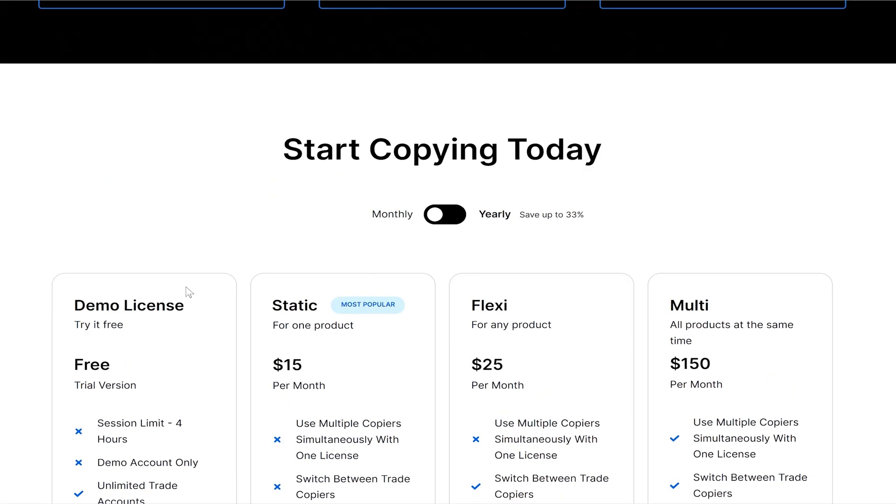
{"action": "scroll", "scroll_direction": "down", "scroll_amount": 3}
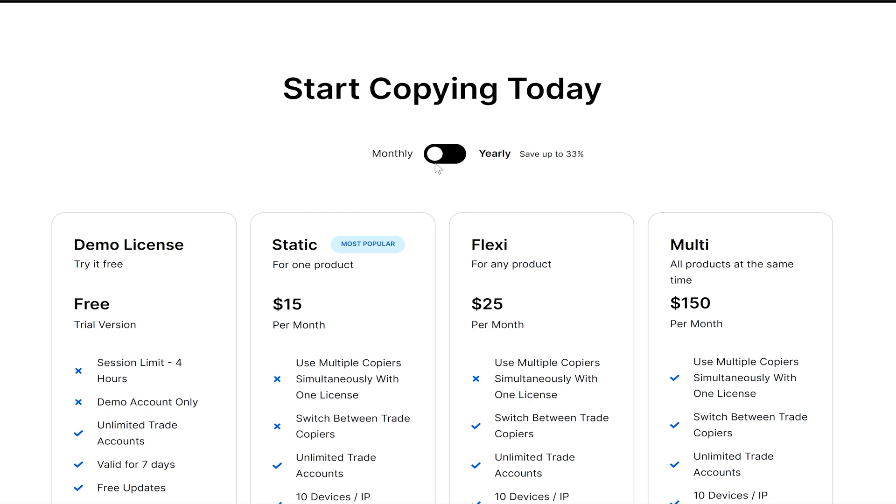
{"action": "left_click", "coordinate": [445, 154]}
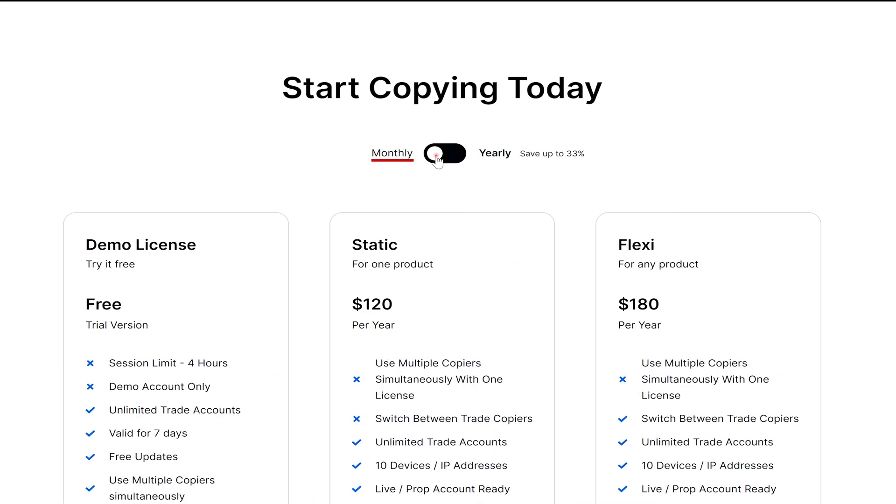
{"action": "left_click", "coordinate": [446, 153]}
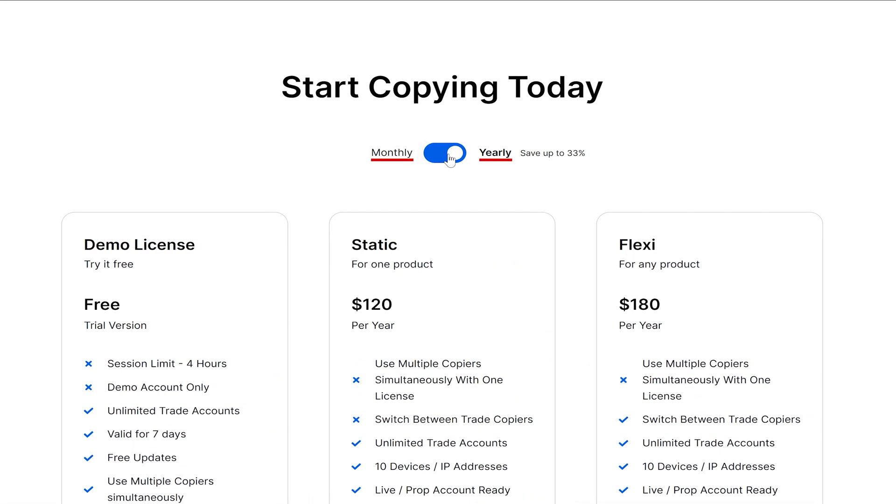
{"action": "left_click", "coordinate": [444, 153]}
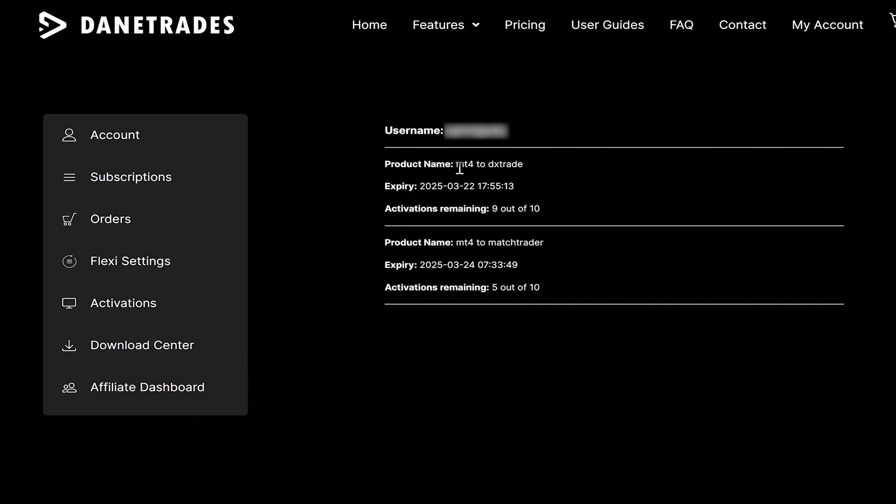
Step: Highlight the mt4 to dxtrade and mt4 to matchtrader licence names under My Account
{"action": "double_click", "coordinate": [504, 164]}
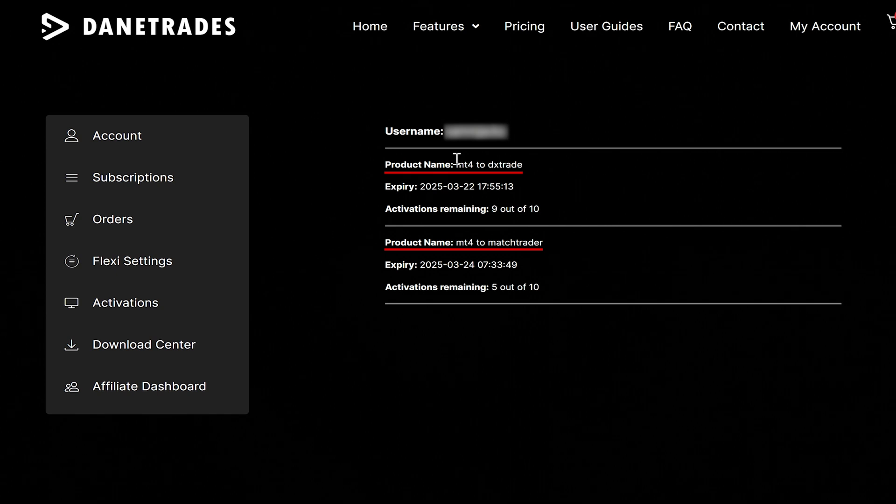
{"action": "double_click", "coordinate": [465, 165]}
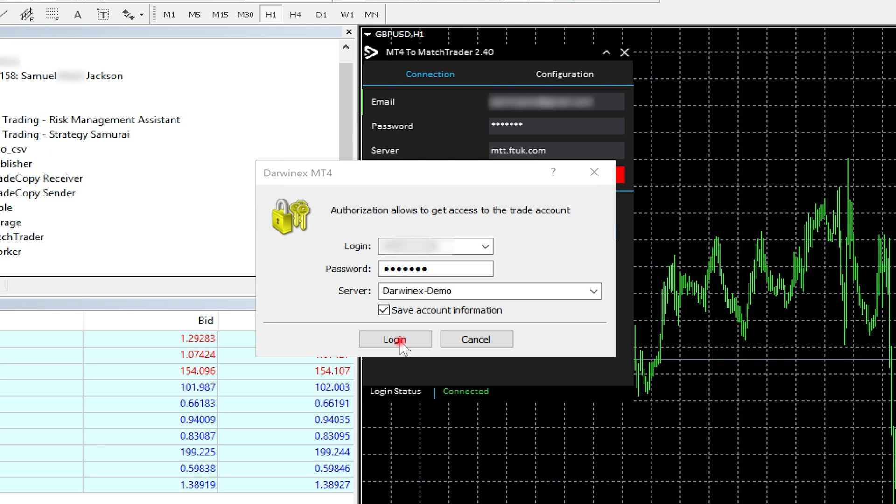
Step: Log in to the Darwinex MT4 account and tick the FTUK account (balance 23573.70) for copying
{"action": "left_click", "coordinate": [394, 339]}
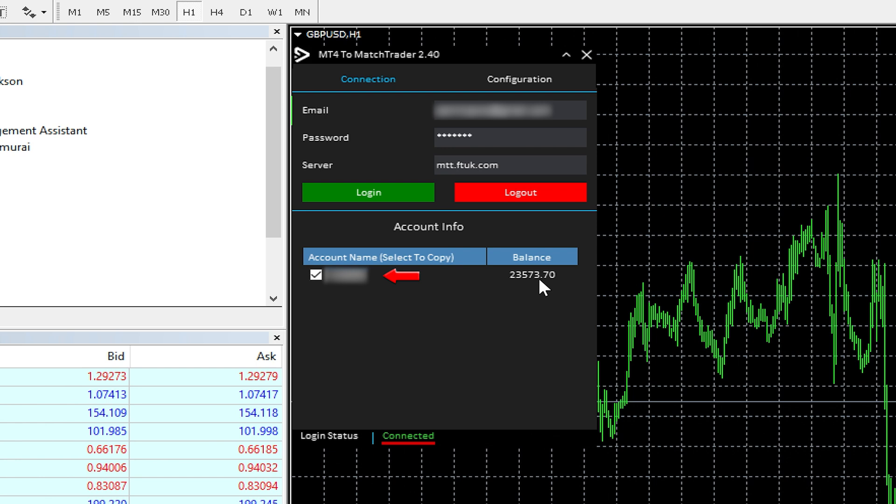
{"action": "left_click", "coordinate": [337, 275]}
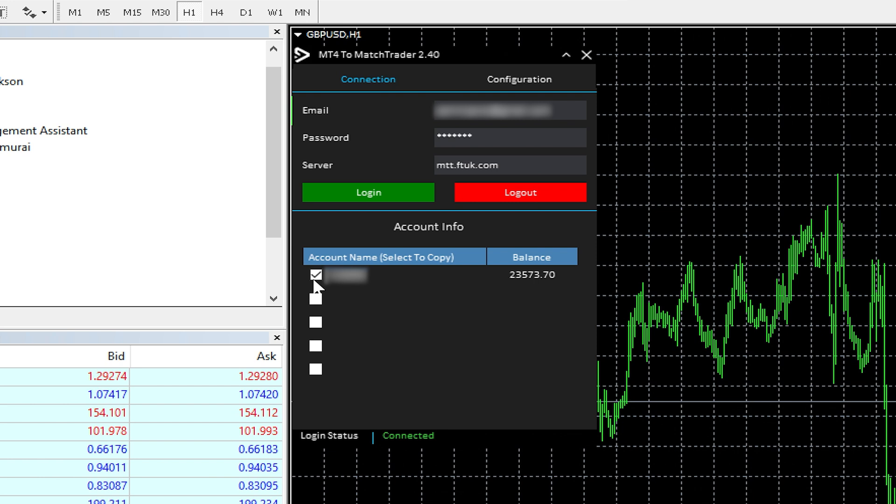
{"action": "left_click", "coordinate": [316, 275]}
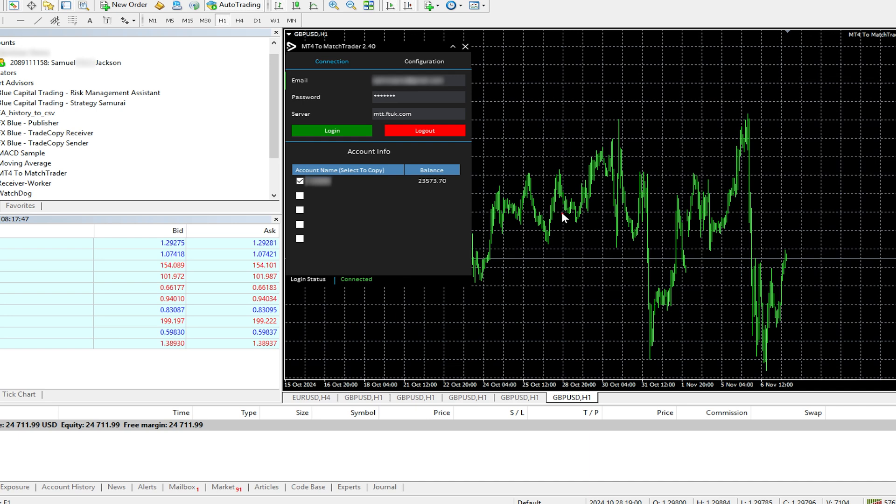
Step: Start a new GBPUSD order of 0.01 lots with 1.28000 stop loss and a take profit level
{"action": "right_click", "coordinate": [552, 266]}
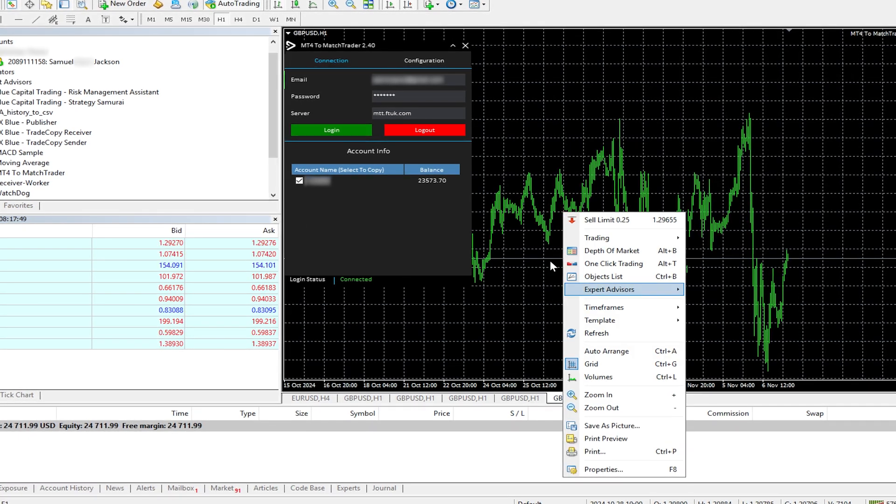
{"action": "mouse_move", "coordinate": [597, 238]}
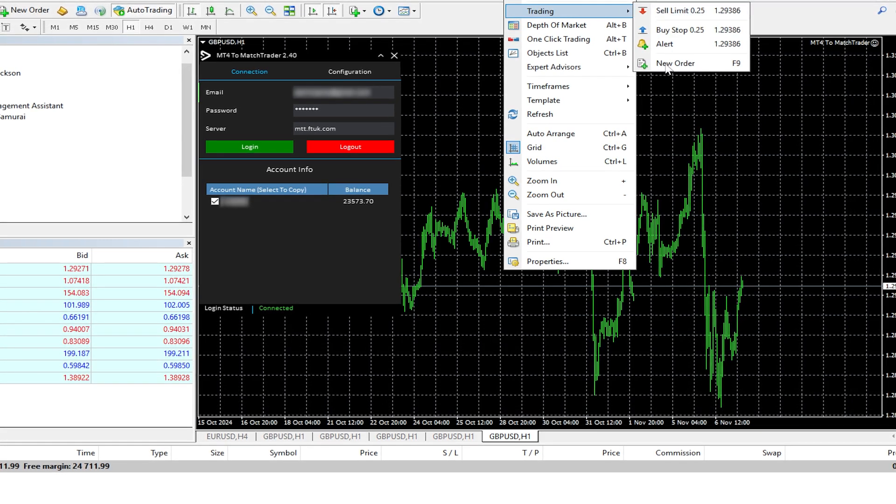
{"action": "left_click", "coordinate": [676, 63]}
{"action": "type", "text": "1.30000"}
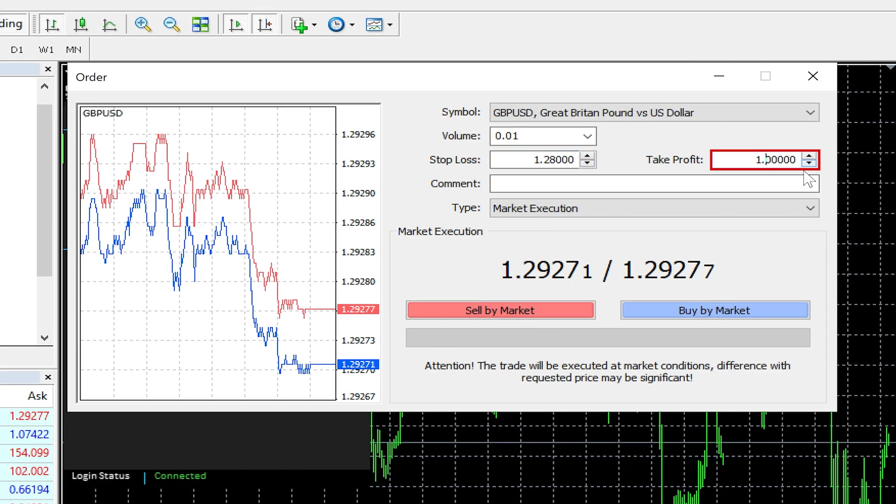
{"action": "left_click", "coordinate": [714, 309]}
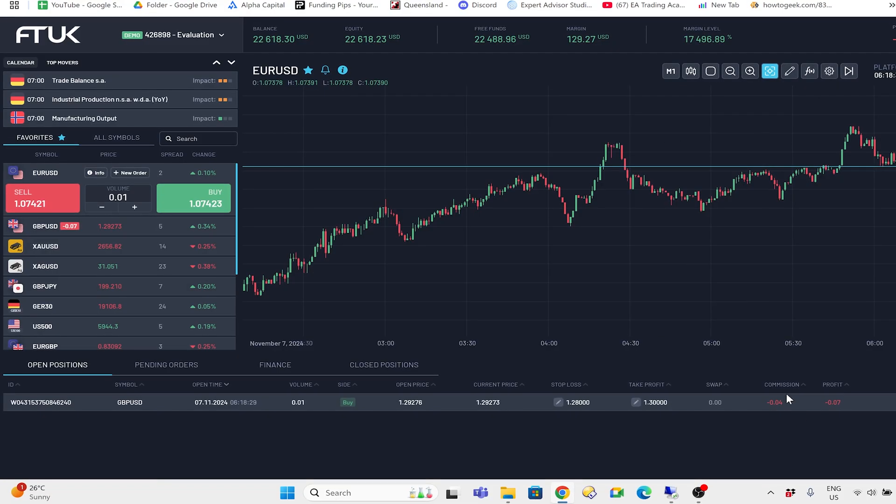
Step: Inspect the copied 0.01-lot GBPUSD buy under Open Positions in FTUK Match Trader
{"action": "left_click", "coordinate": [129, 403]}
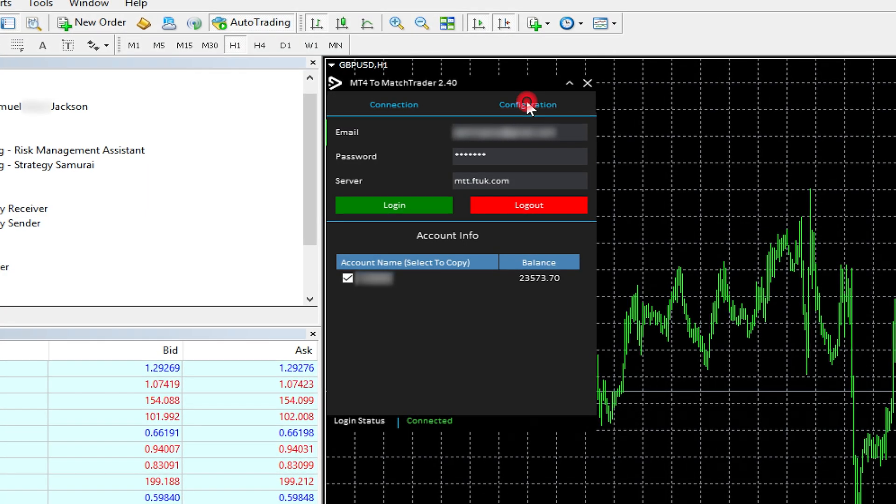
Step: Show the copier's General configuration with lot multiplier 1.00 and loss/profit limits
{"action": "left_click", "coordinate": [527, 103]}
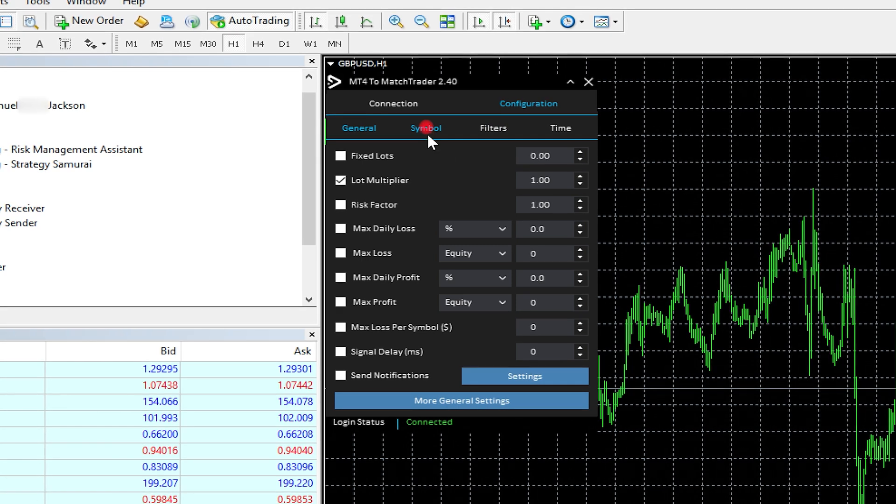
Step: Show the Symbol mapping of MT4 to MatchTrader symbols and focus the MT4 Suffix setting
{"action": "left_click", "coordinate": [426, 128]}
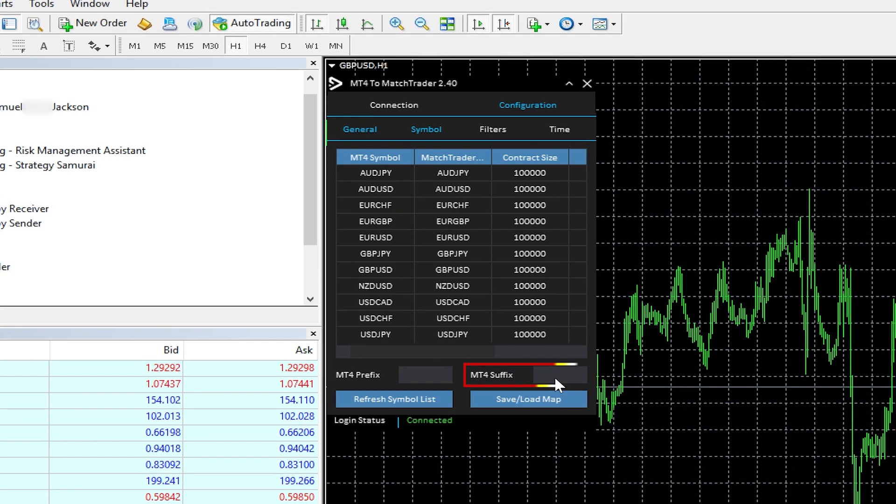
{"action": "left_click", "coordinate": [555, 375]}
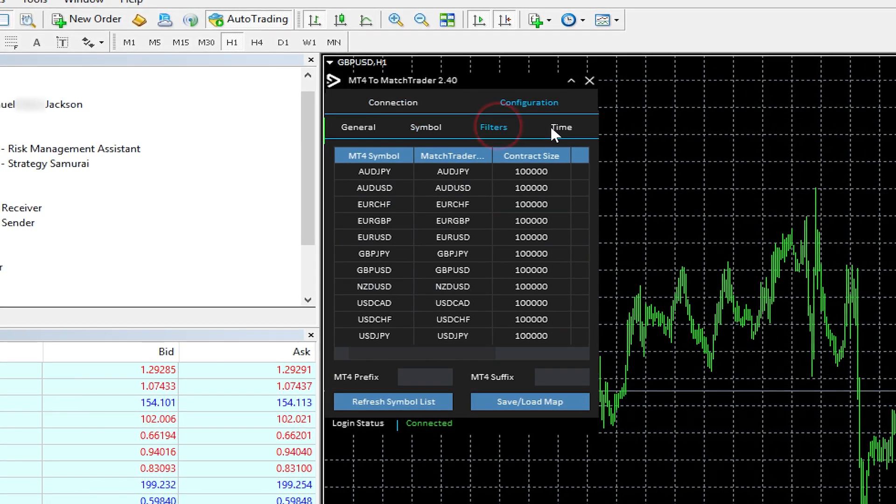
Step: Review the Filters, Time and General settings, then return to the Connection view showing Connected
{"action": "left_click", "coordinate": [492, 127]}
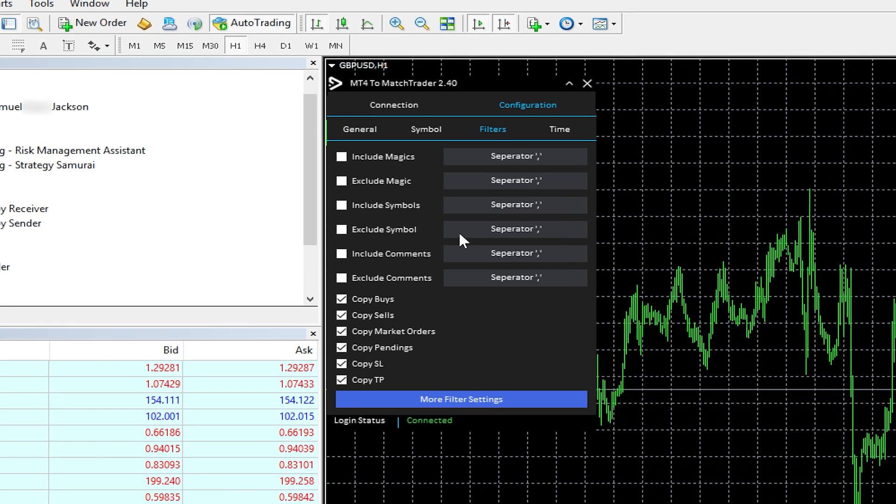
{"action": "left_click", "coordinate": [559, 129]}
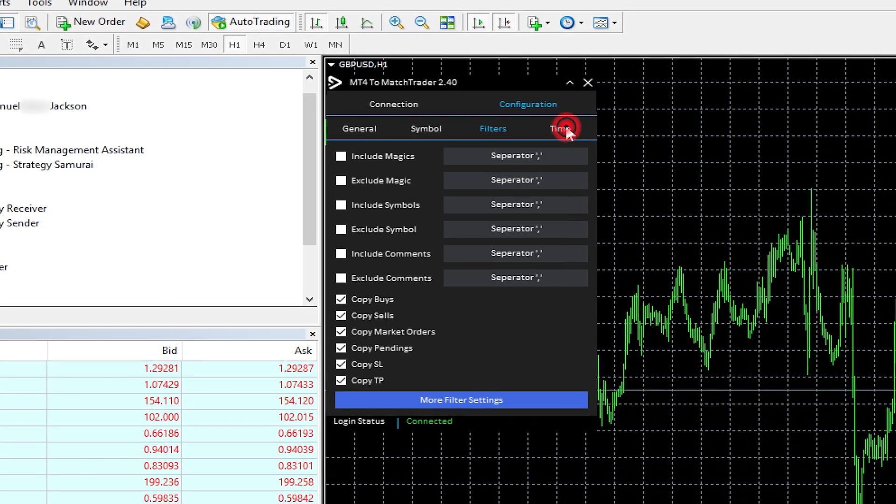
{"action": "left_click", "coordinate": [559, 127]}
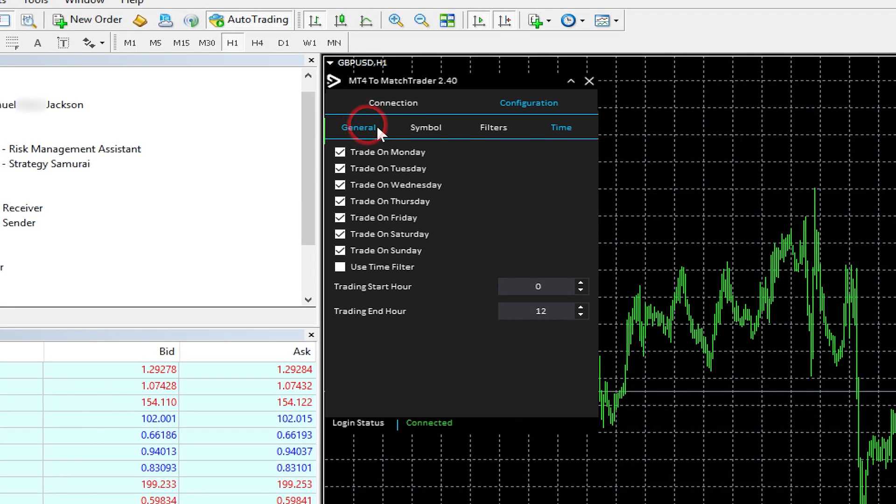
{"action": "left_click", "coordinate": [528, 102]}
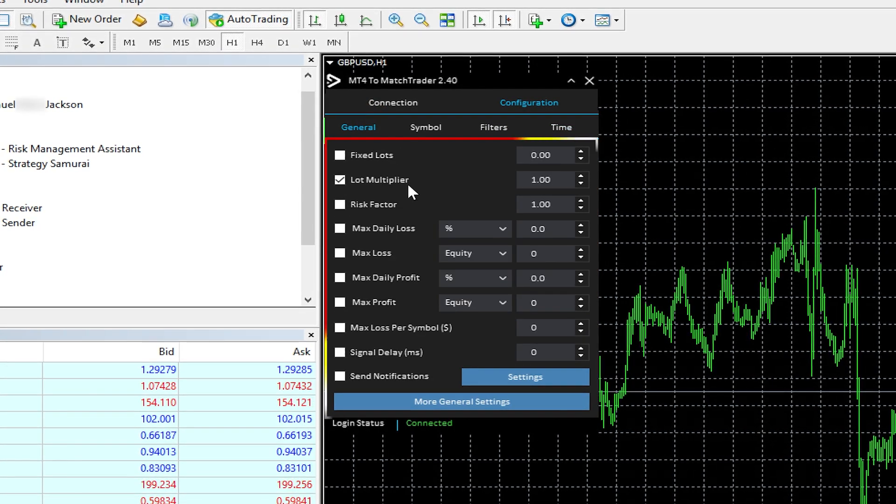
{"action": "left_click", "coordinate": [393, 103]}
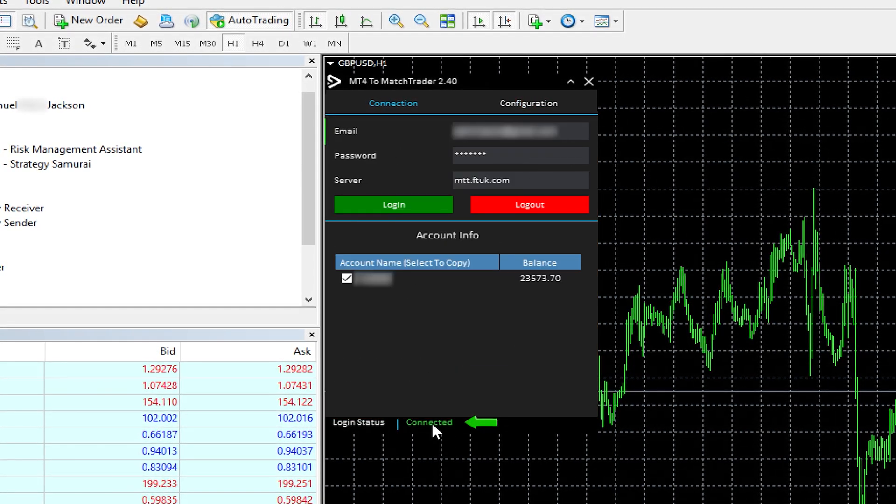